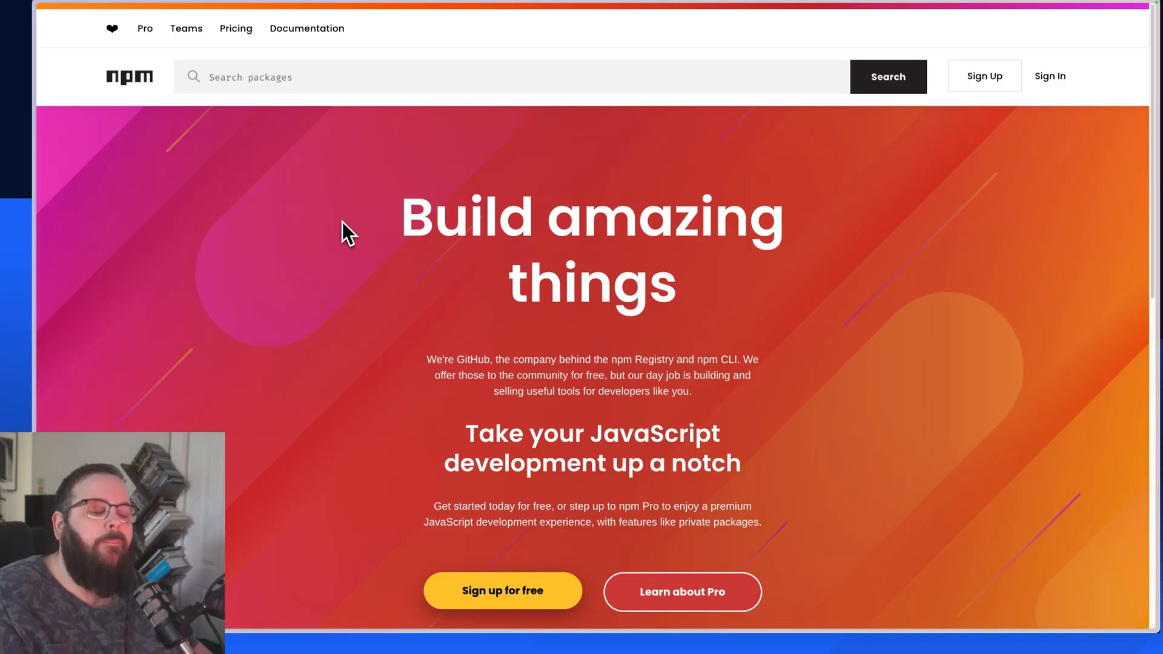
Step: Scroll the npm homepage before returning to the Xano API endpoints list
scroll(down, 3)
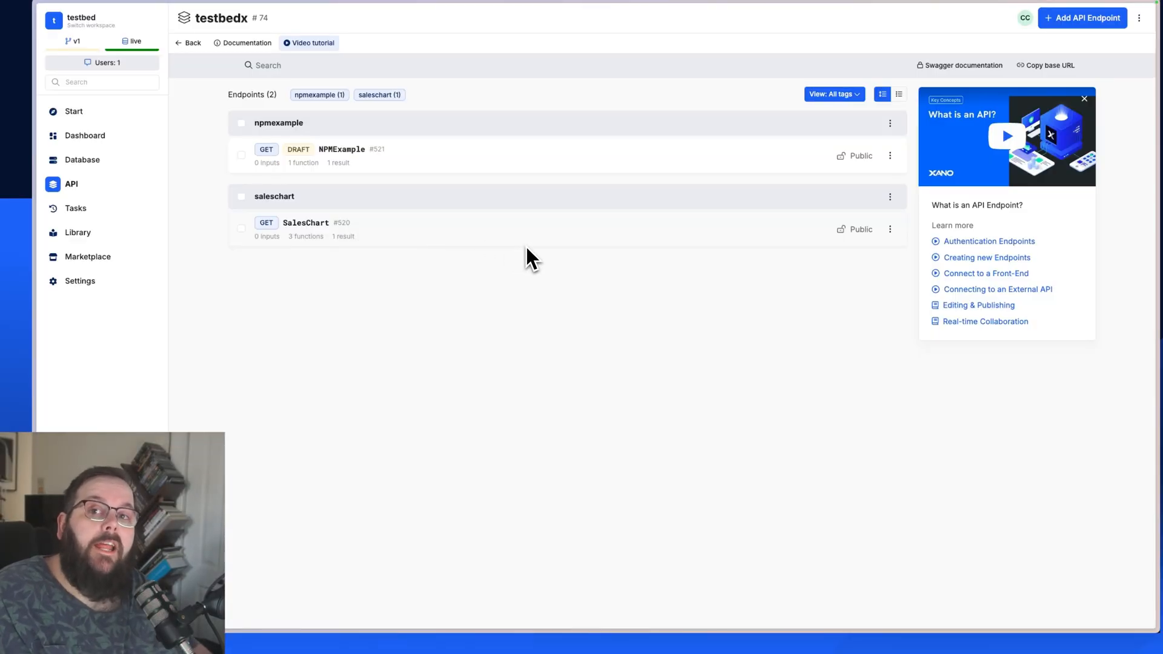
mouse_move(525, 263)
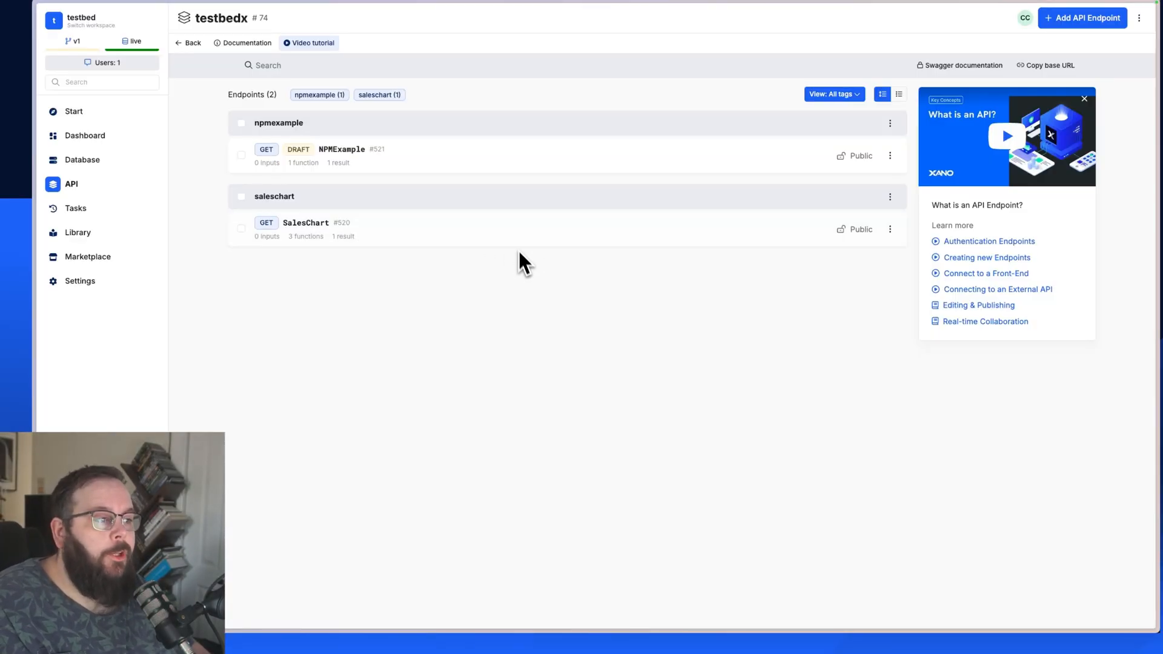
click(341, 149)
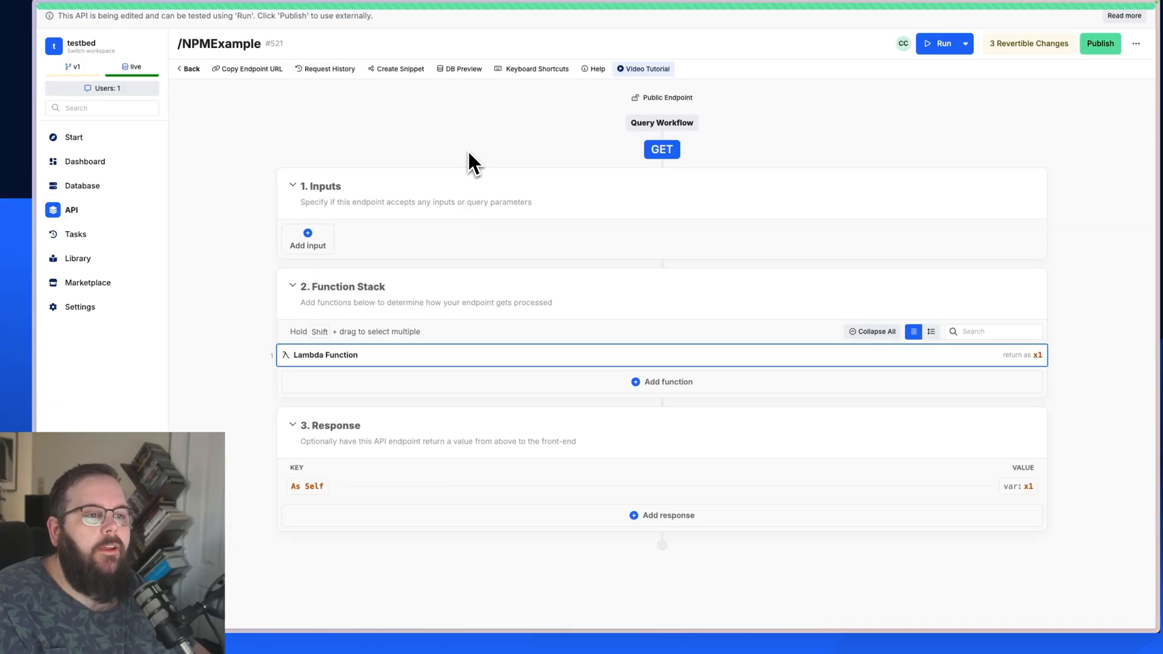
click(324, 354)
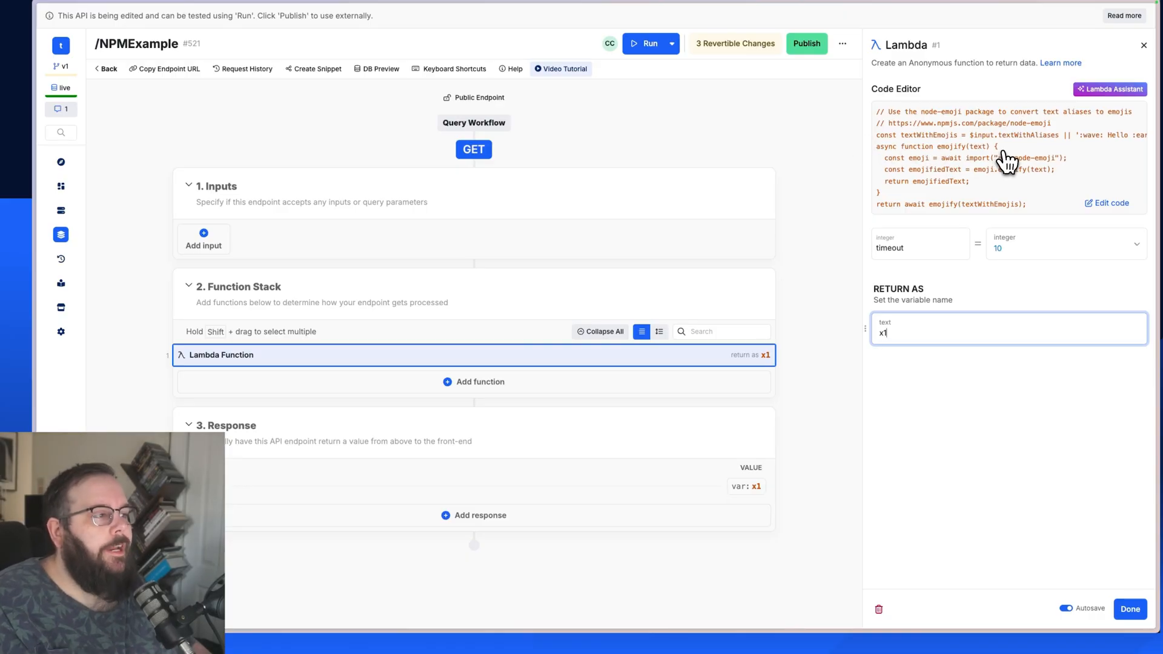
click(1109, 202)
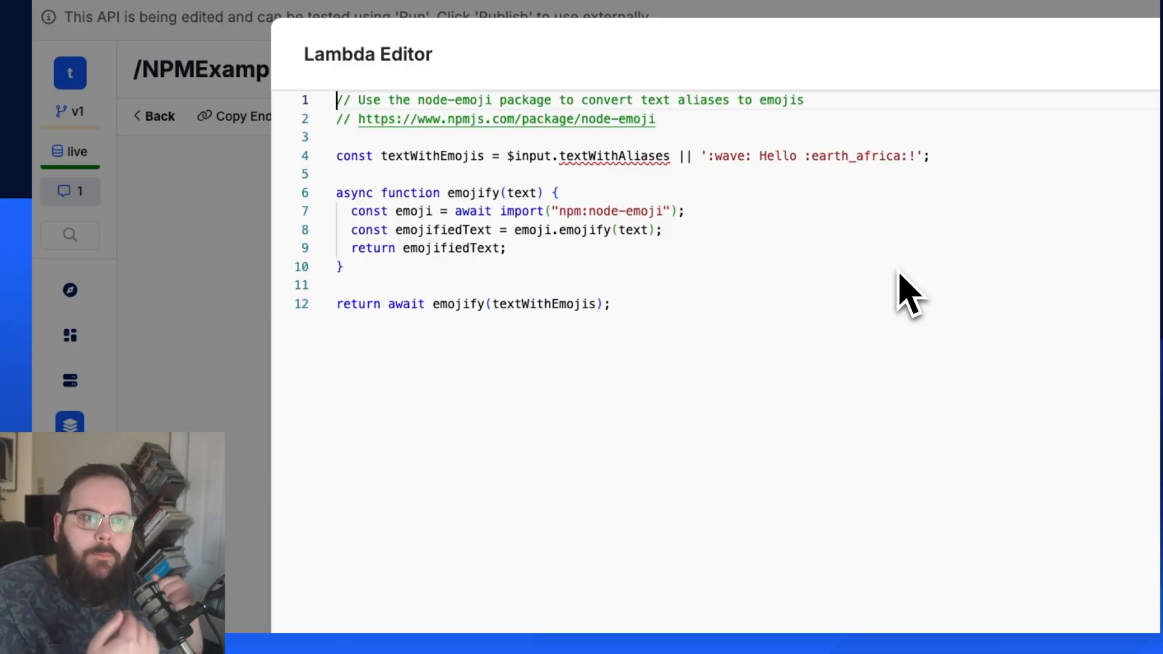
mouse_move(868, 274)
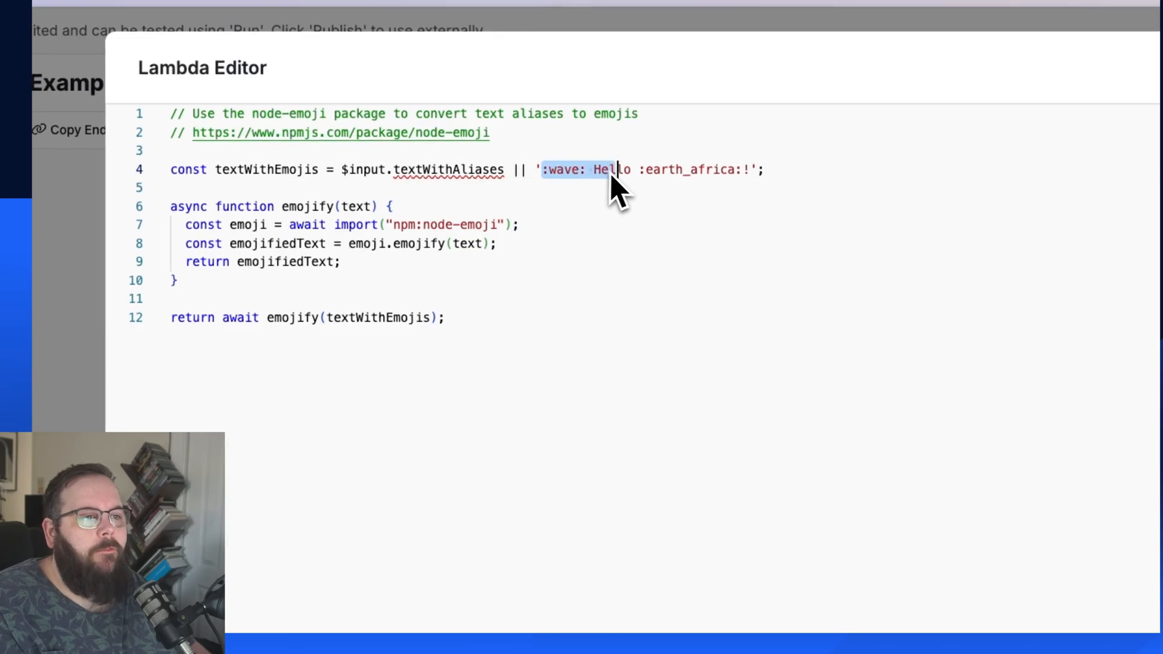
click(521, 224)
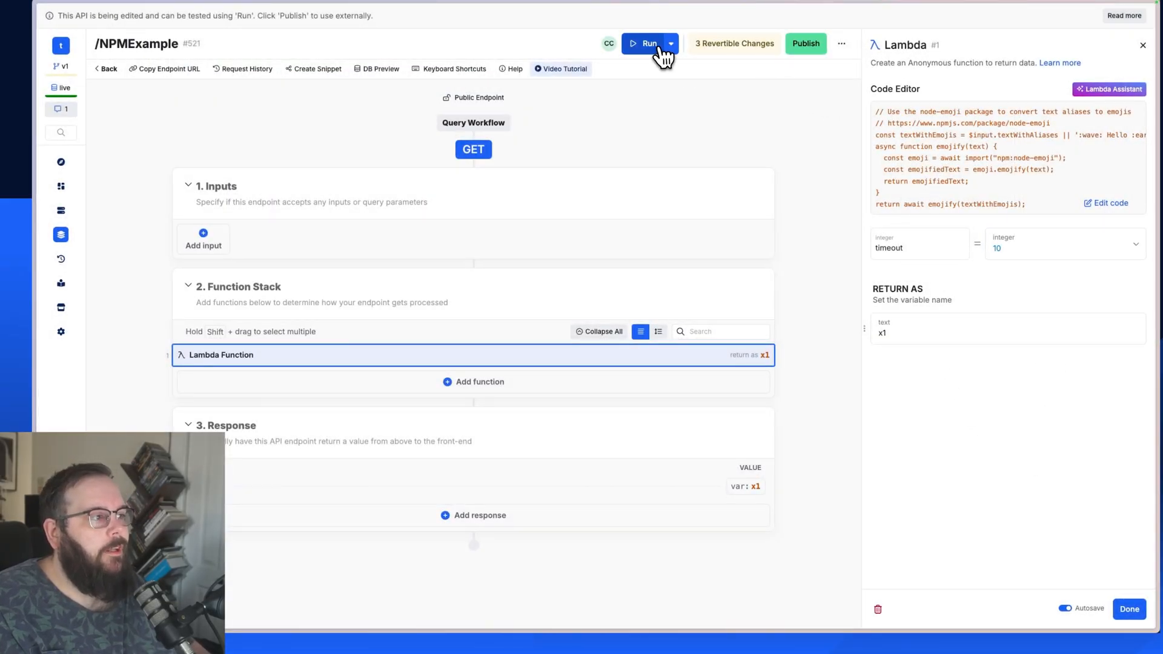
click(645, 43)
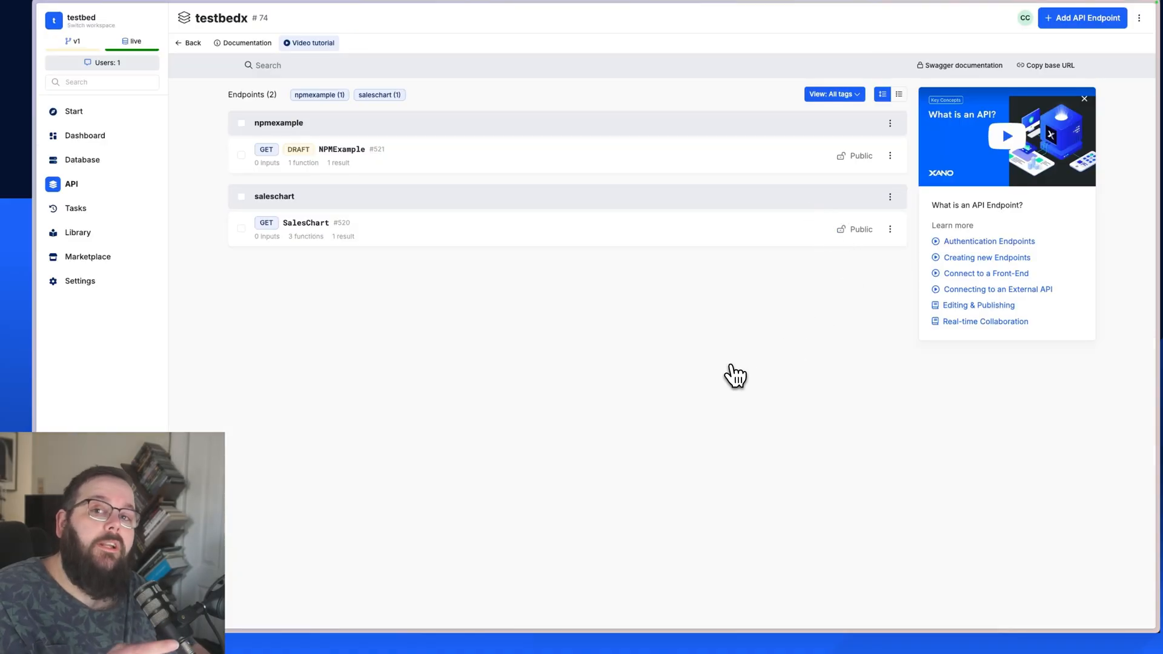
Step: Add the demo2 endpoint with an empty Lambda function and launch the Lambda Assistant
click(1082, 17)
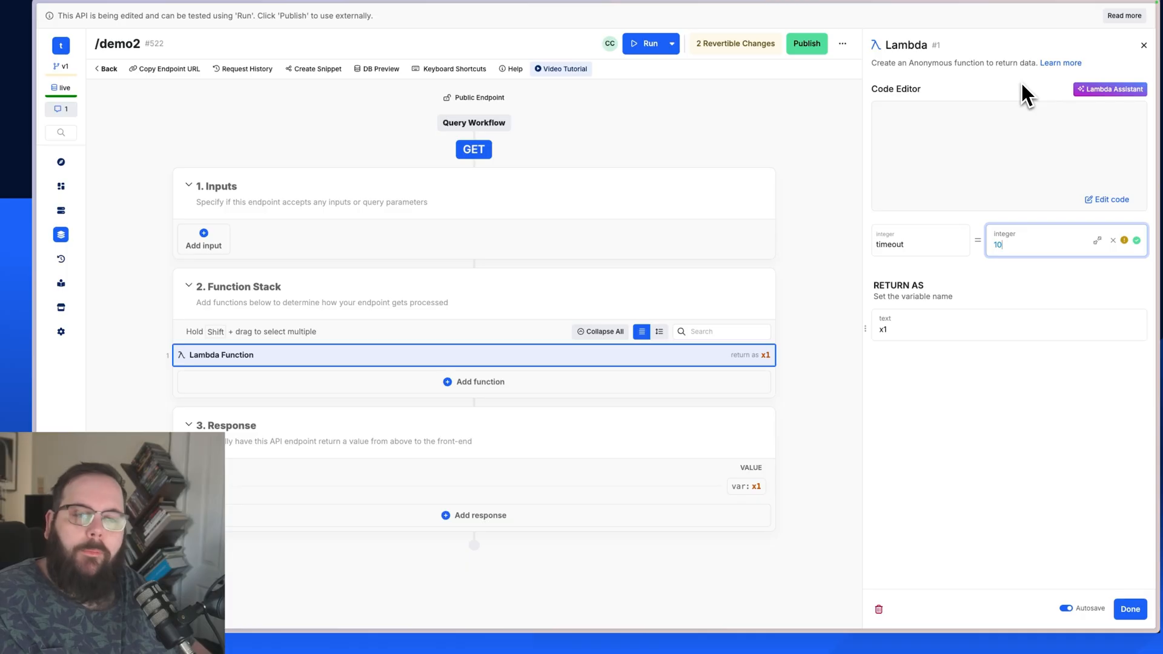
click(1110, 89)
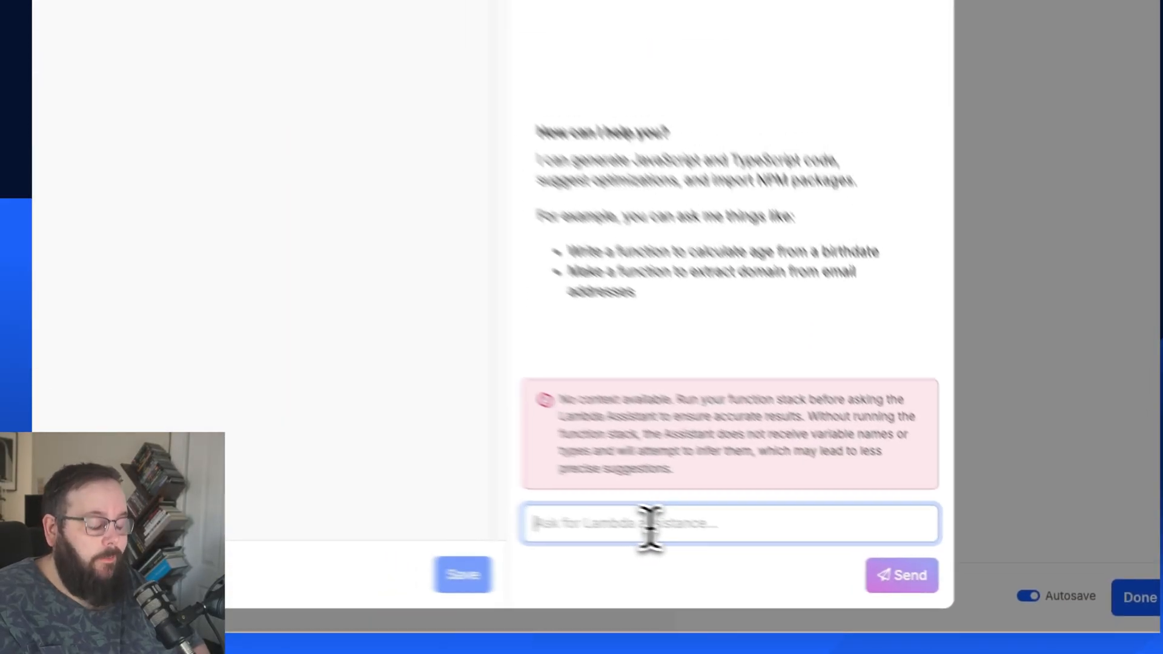
Step: Generate code translating the text input to Spanish, insert it, and save
text(Translate the contents of my text input t)
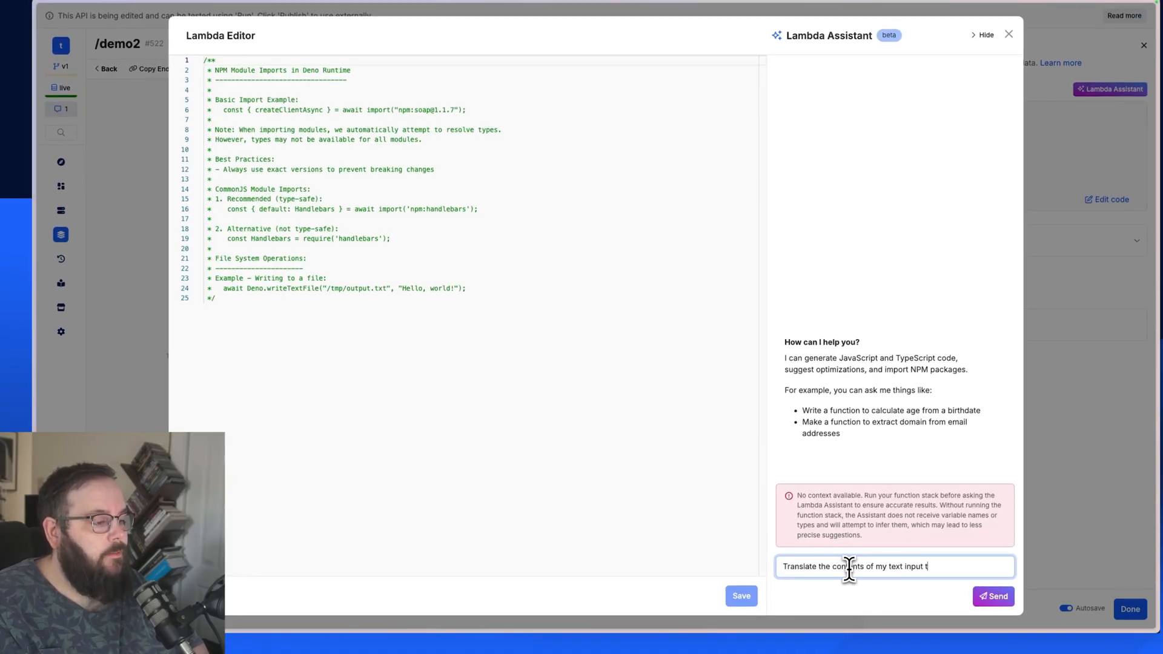
click(994, 595)
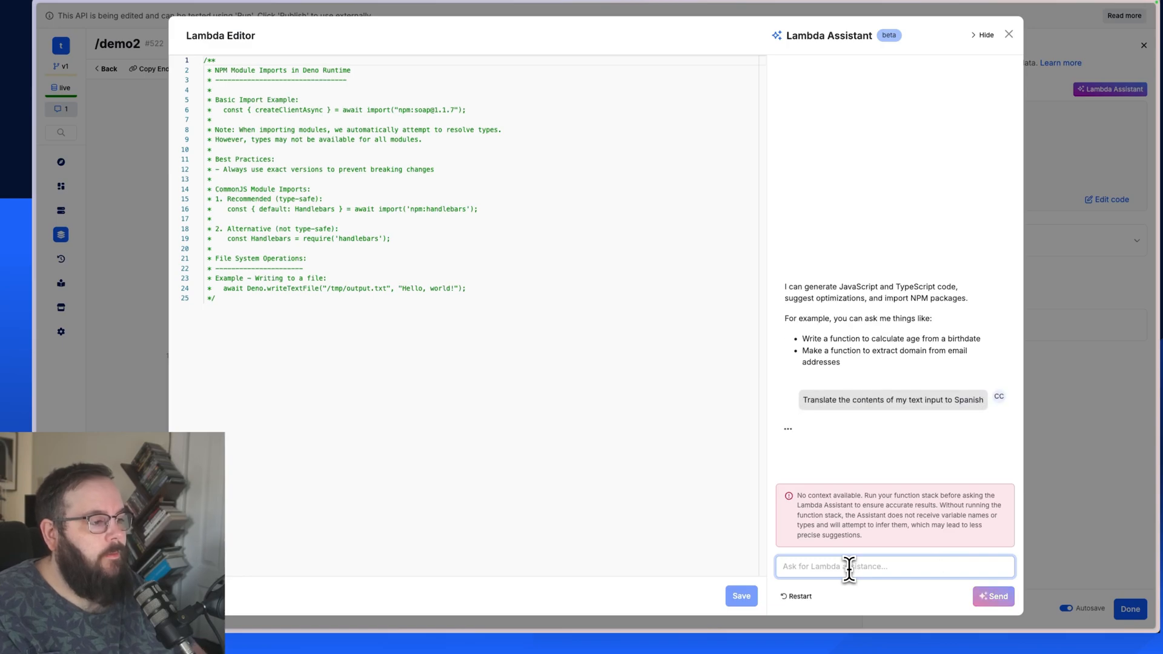
click(893, 400)
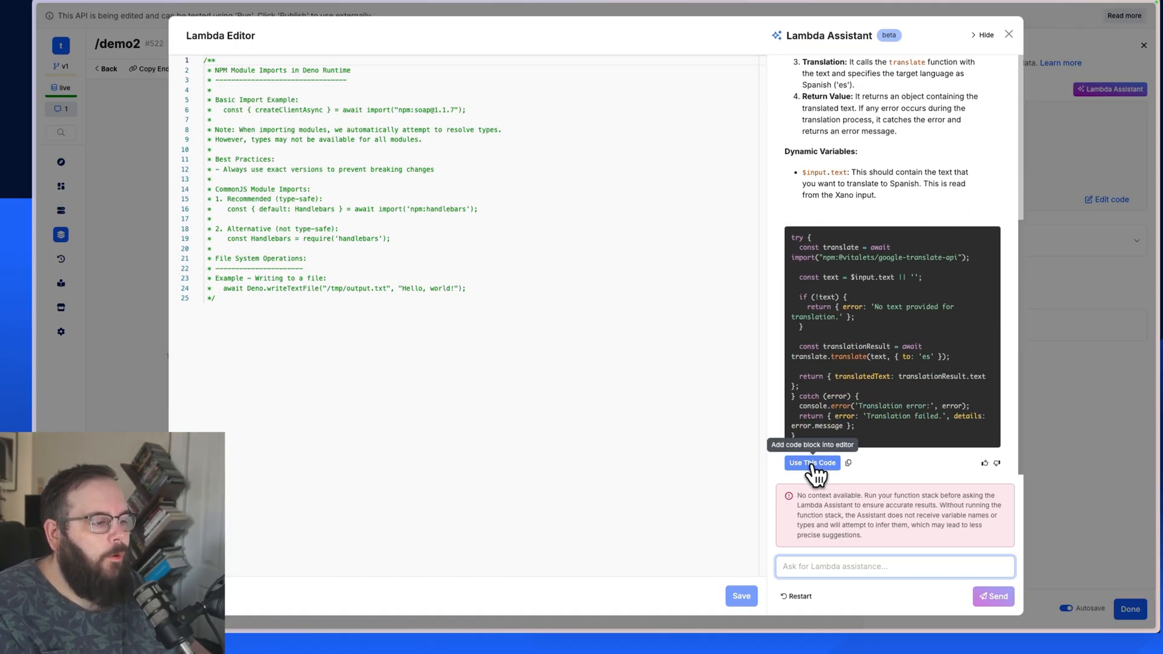
click(812, 463)
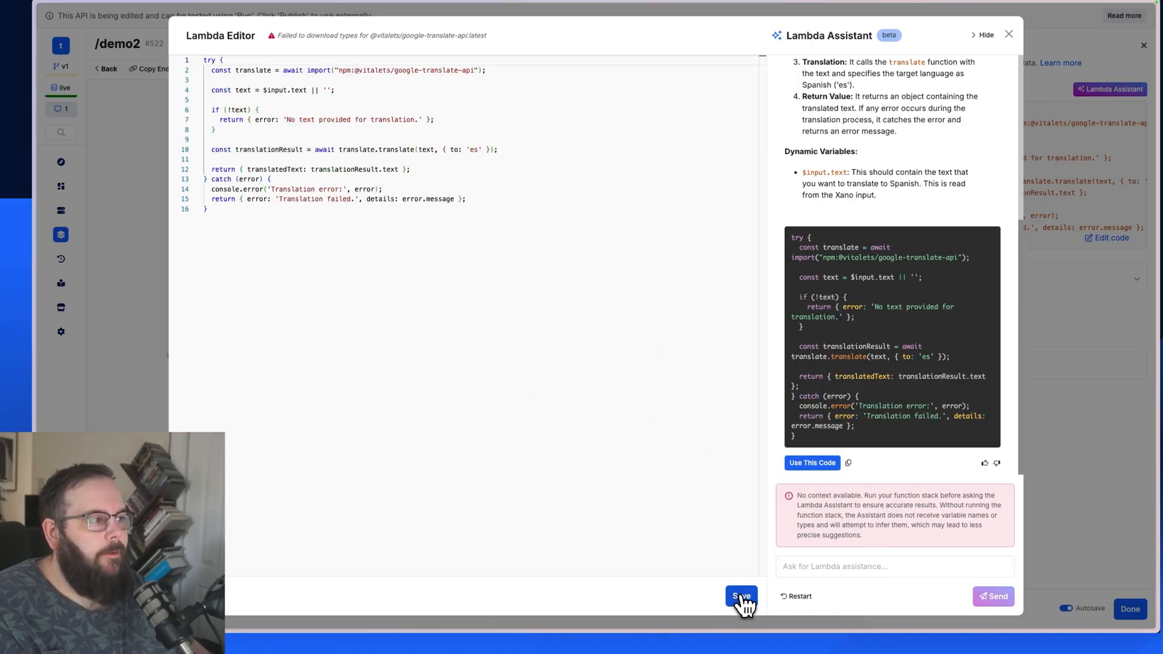
click(739, 601)
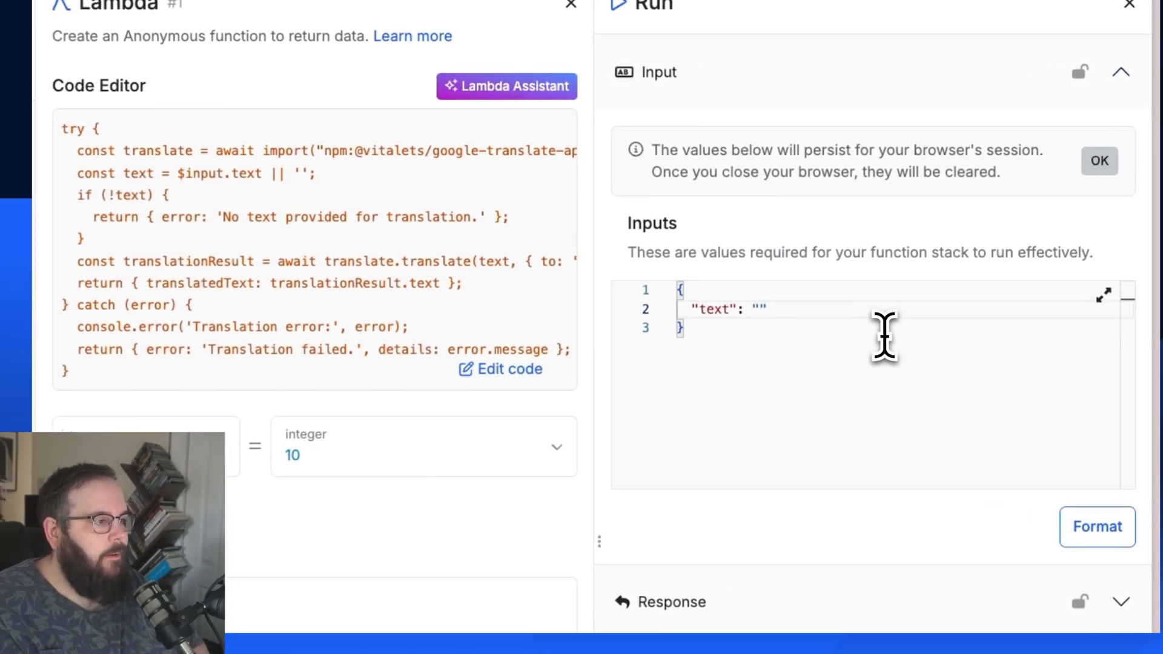
Step: Enter 'Xano is awesome' as the text input for the test run
text(Xano is awesome)
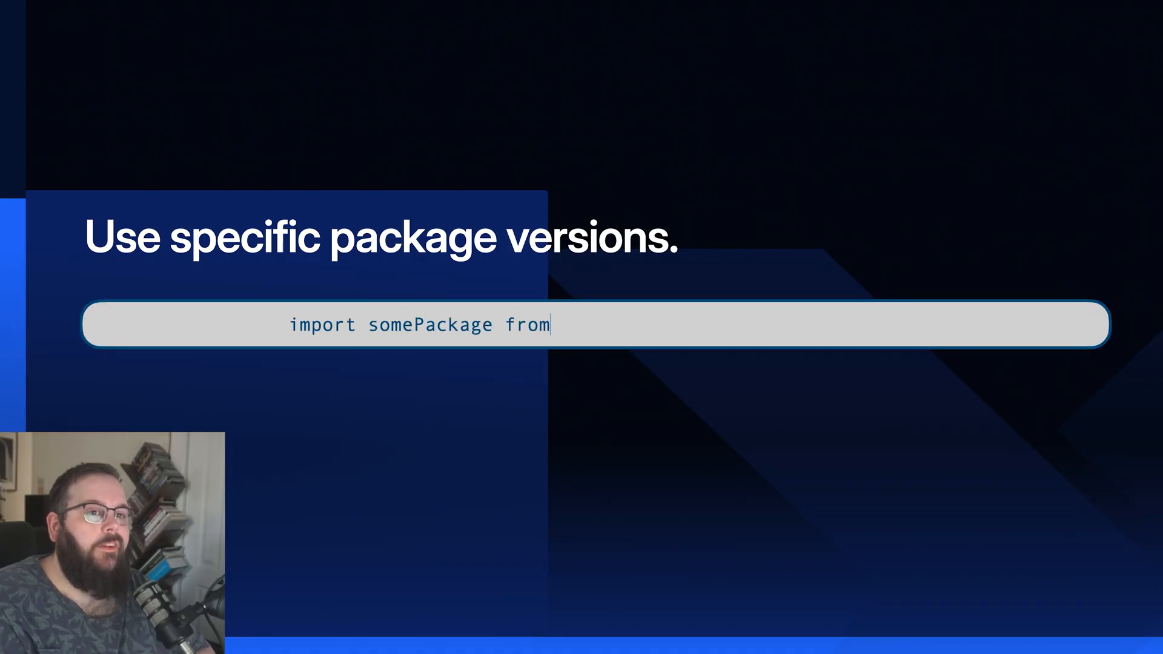
text('https://esm.sh/some-package';)
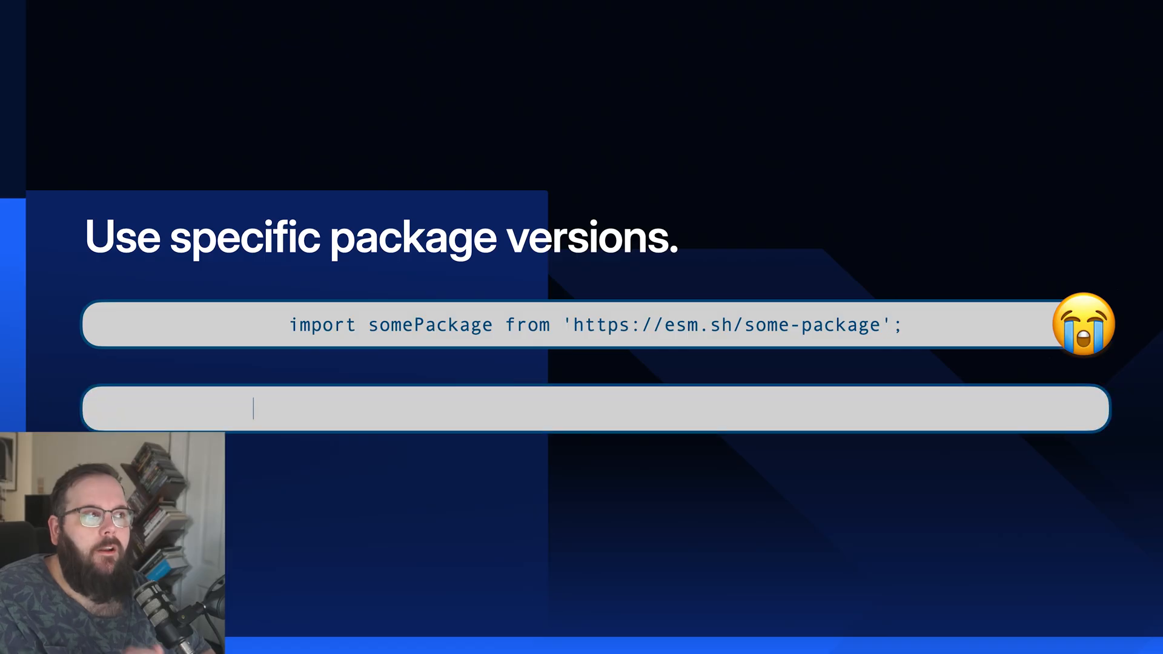
text(import somePackage from 'https://esm.sh/some-package@)
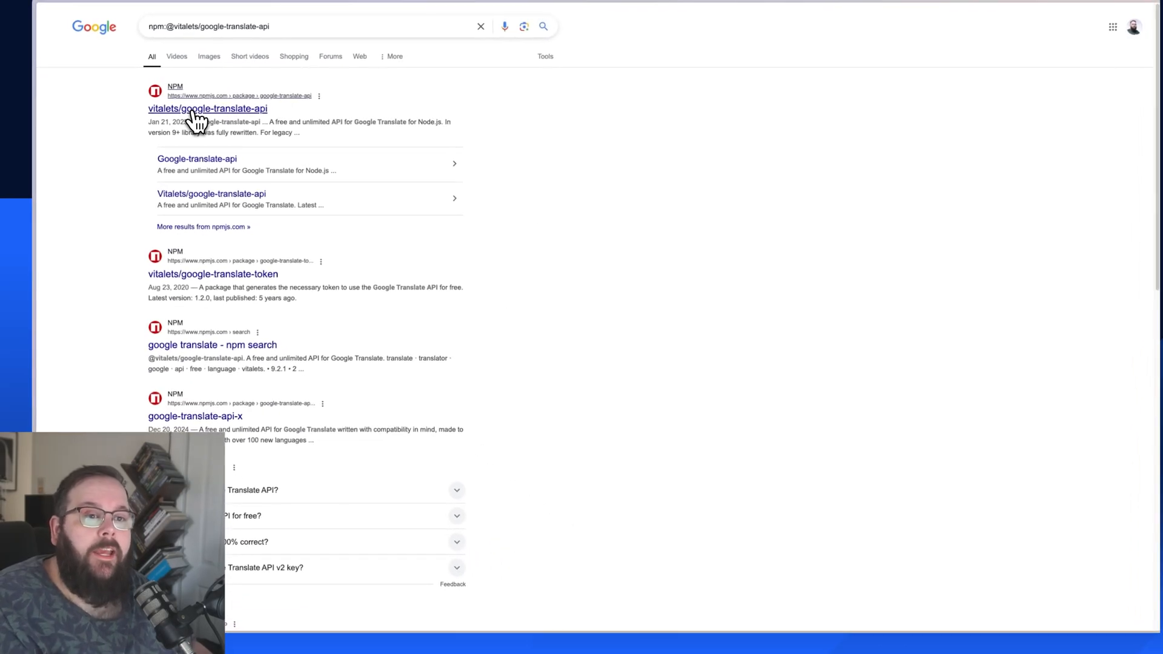
click(207, 108)
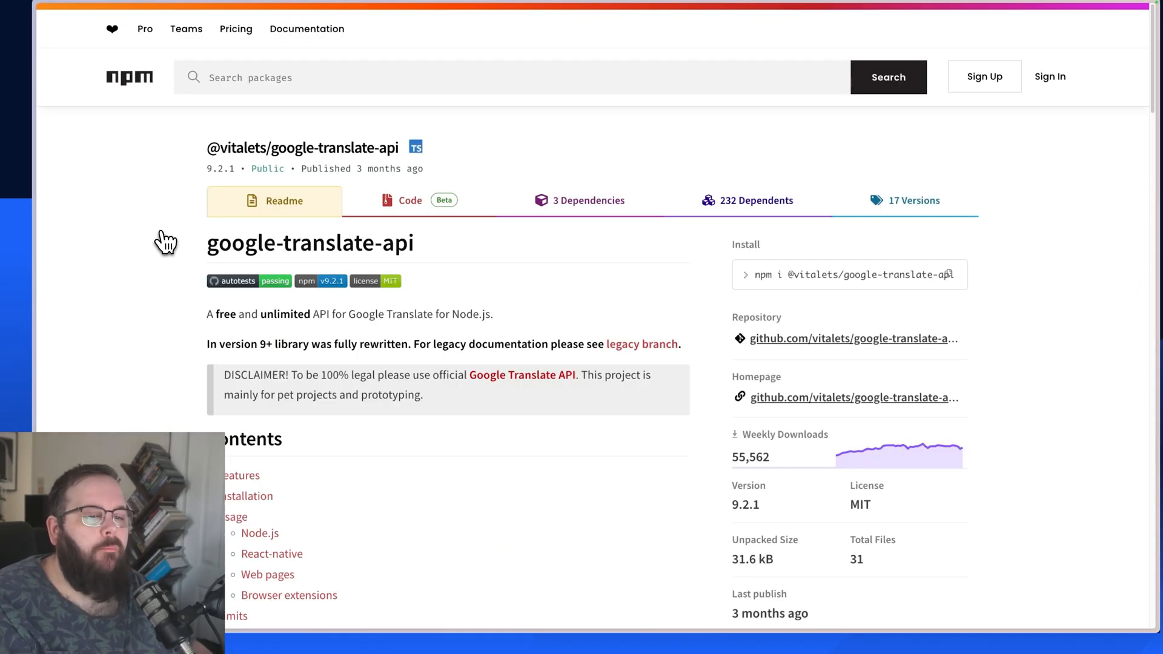
scroll(down, 3)
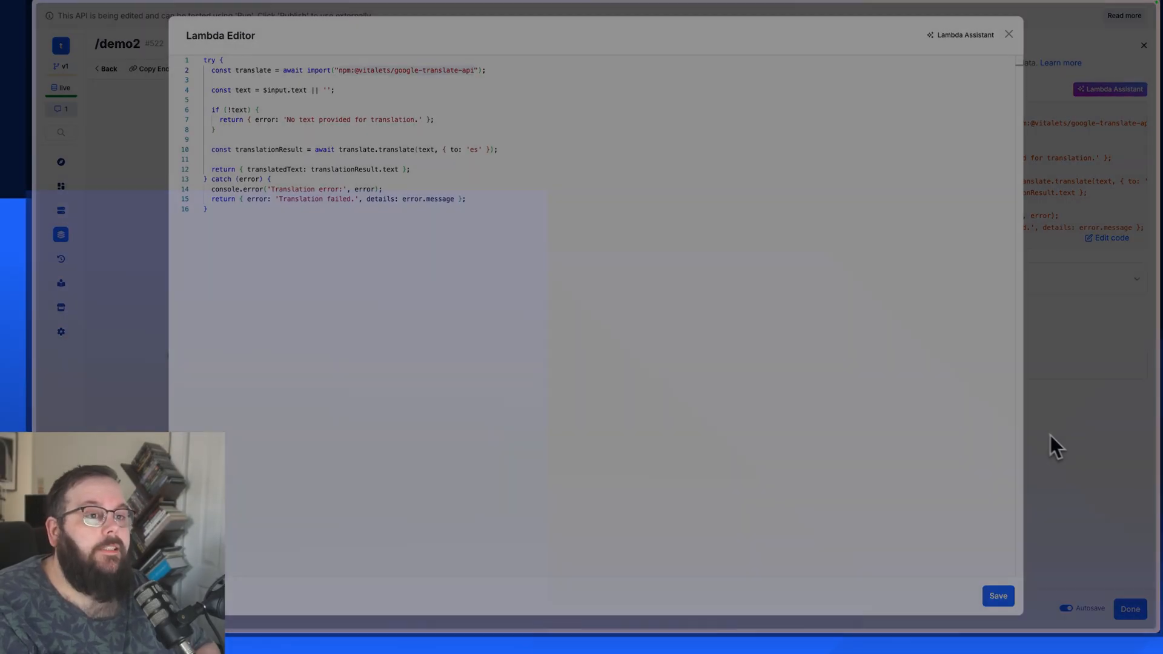
click(1008, 34)
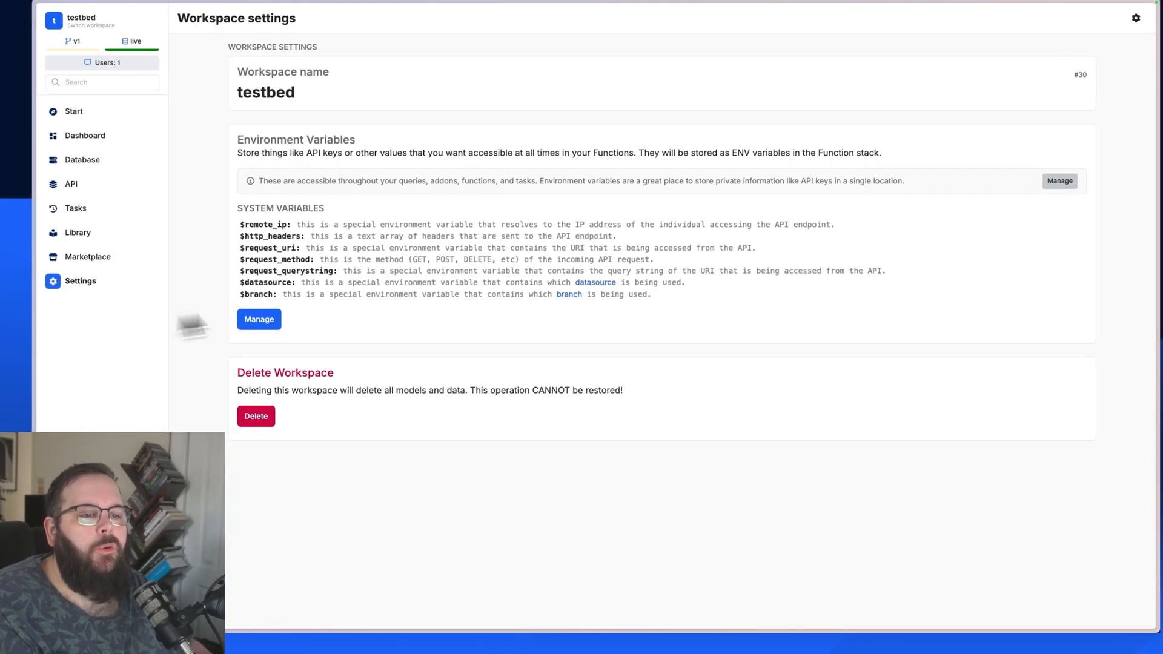
Step: Open the testbed workspace's Environment Variables manager from Settings
click(1058, 182)
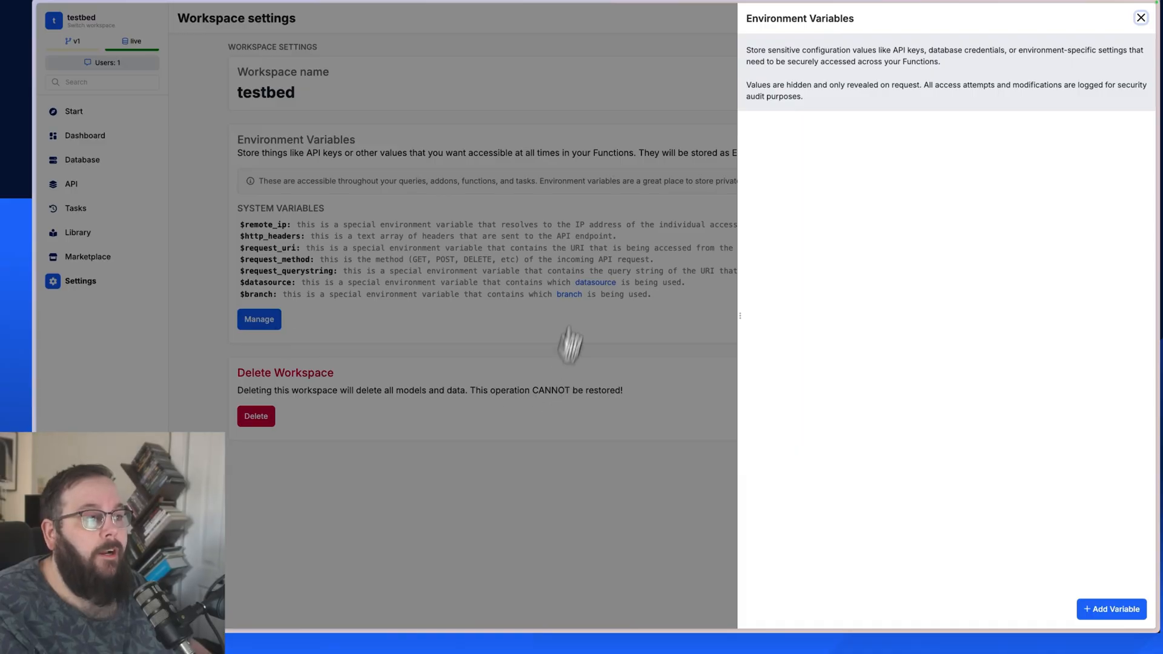
mouse_move(697, 281)
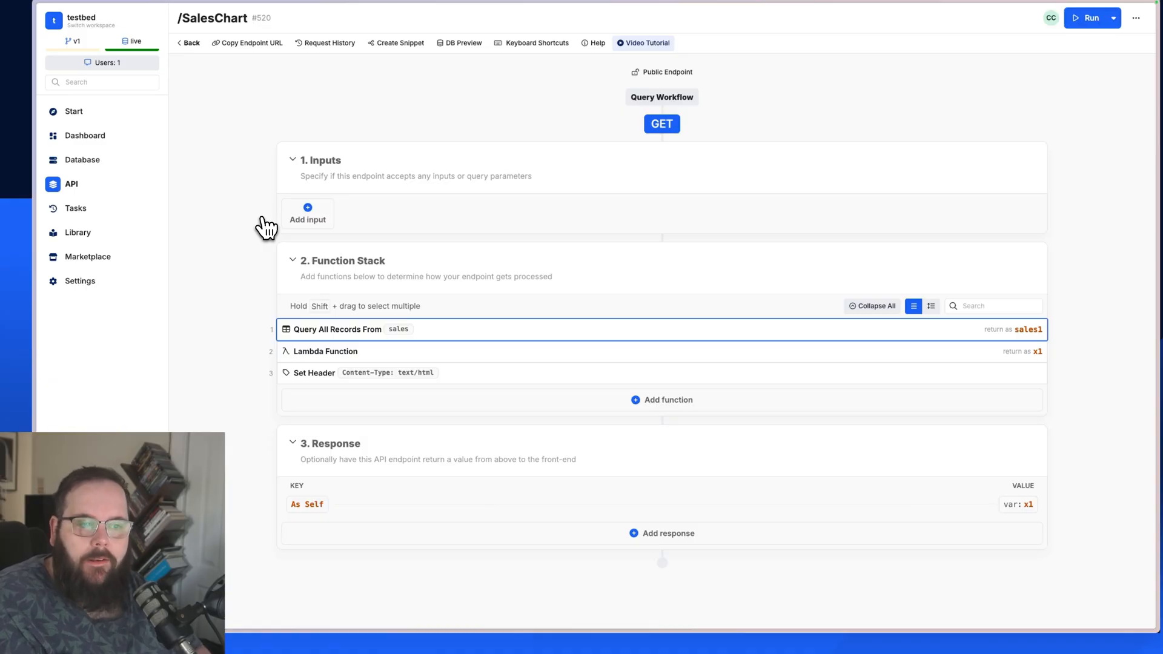
Step: Browse the sales table records, then return to the SalesChart function stack
click(82, 159)
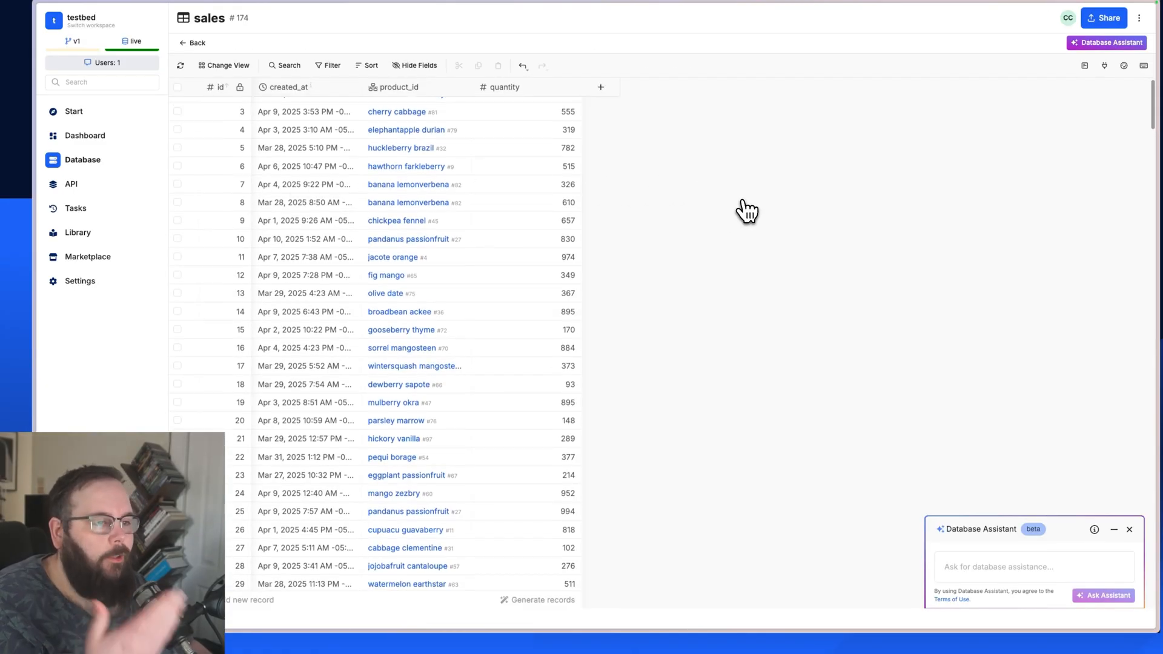
scroll(down, 3)
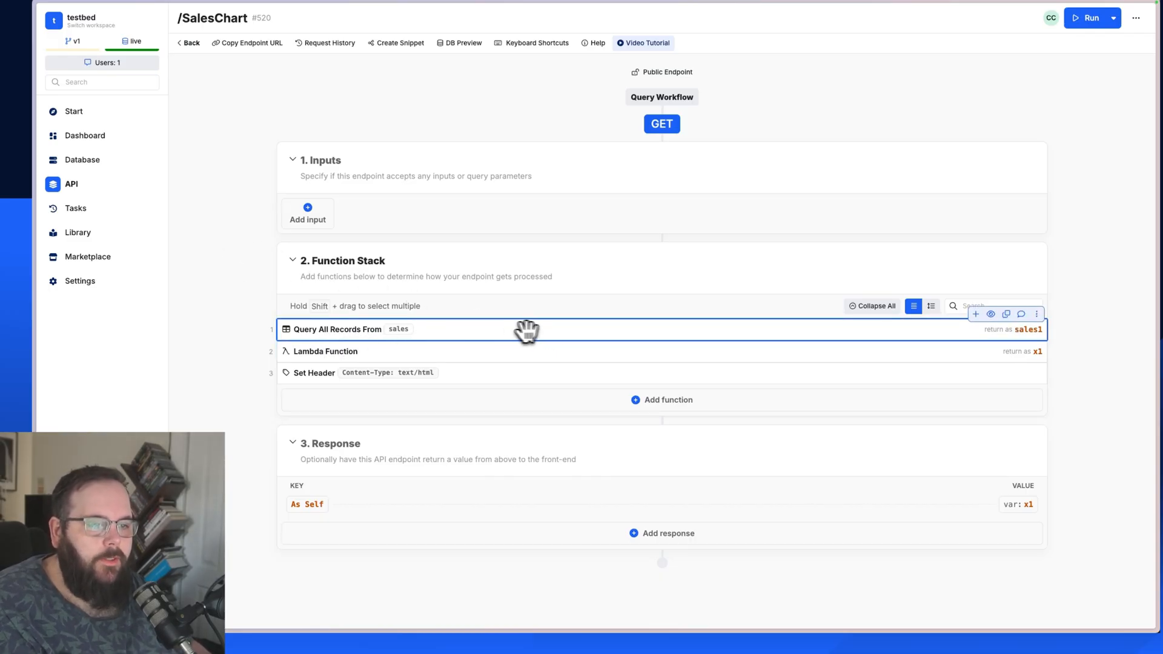
mouse_move(496, 328)
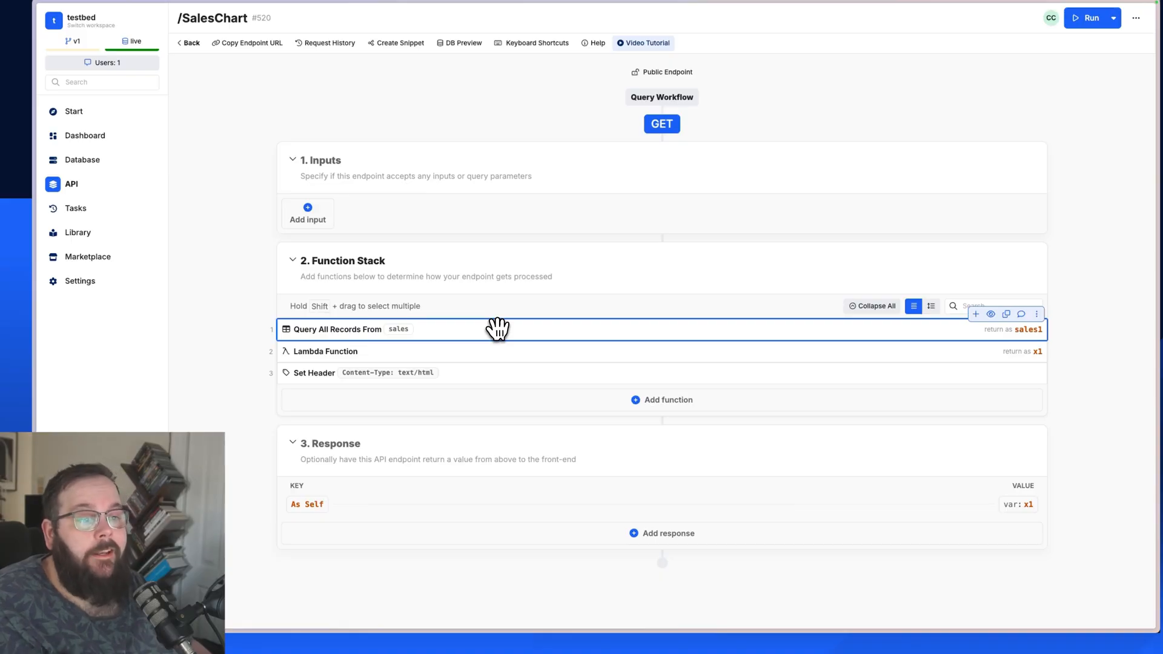
click(326, 350)
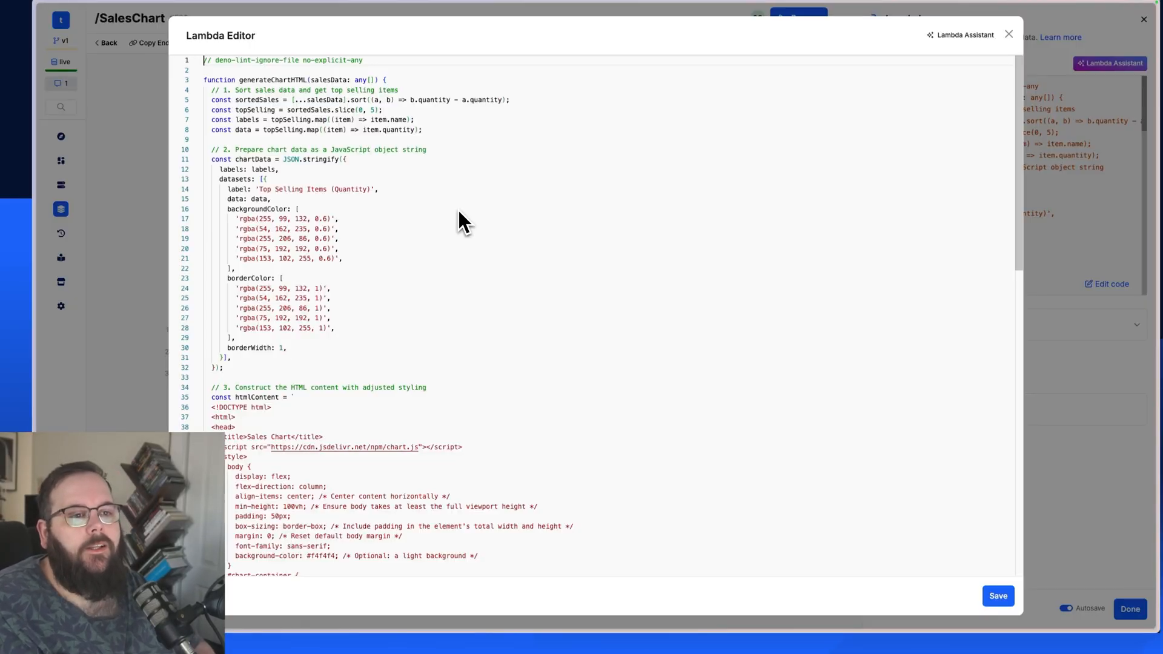
Step: Scroll through the generateChartHTML code and Chart.js options for the top-five bar chart
scroll(down, 3)
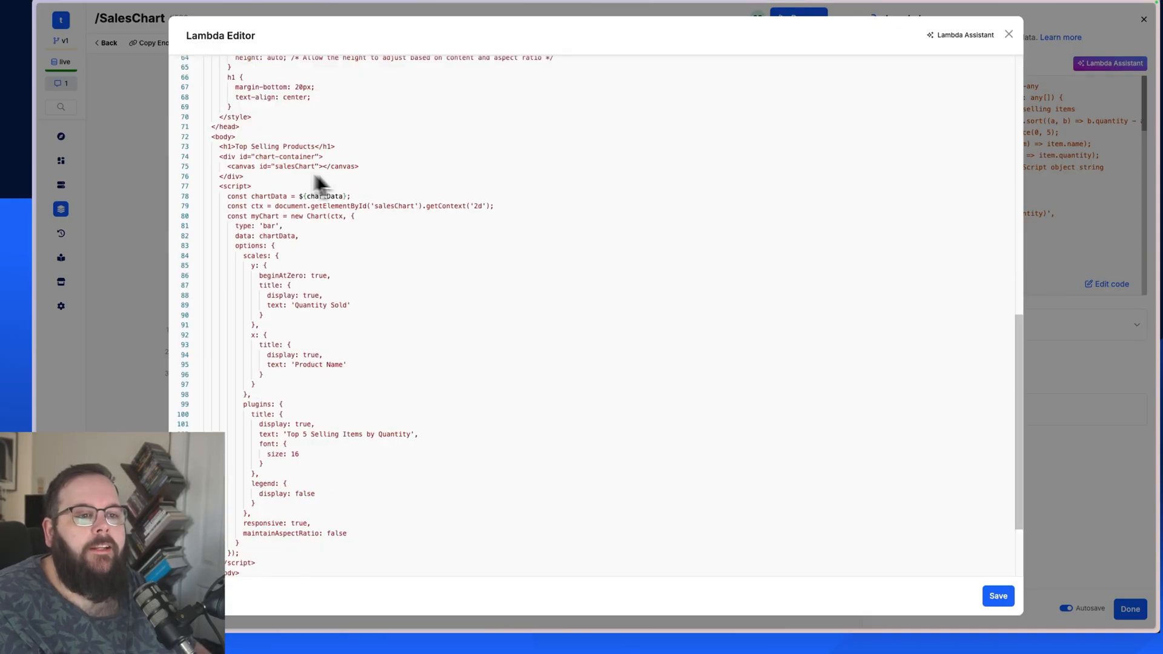
scroll(down, 3)
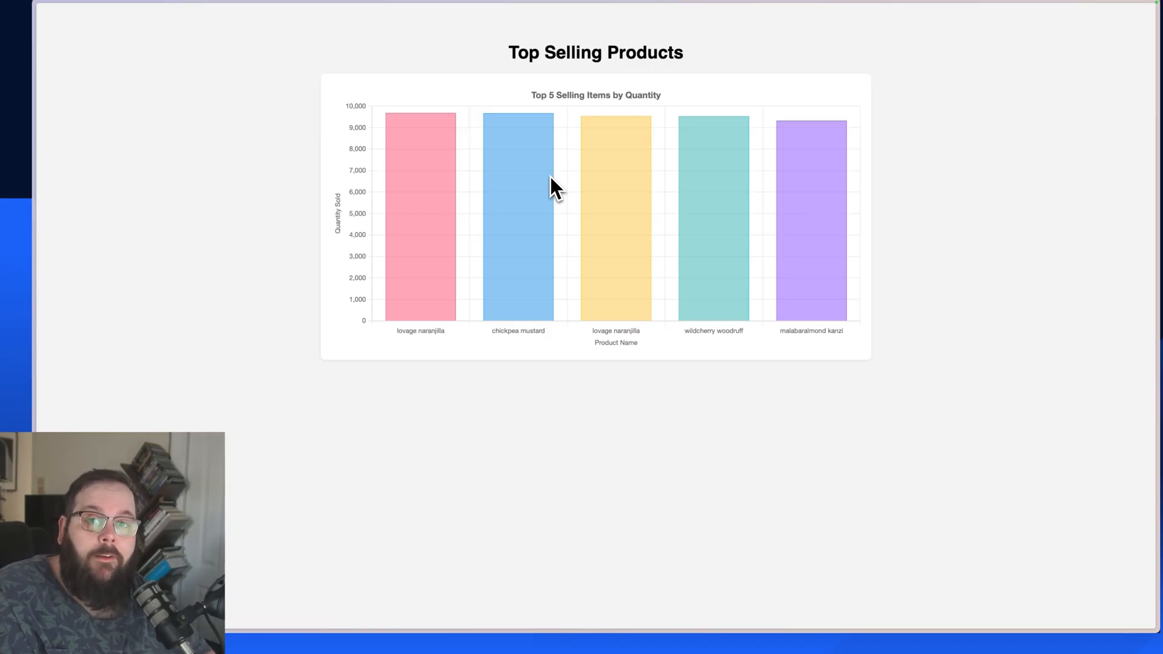
mouse_move(419, 182)
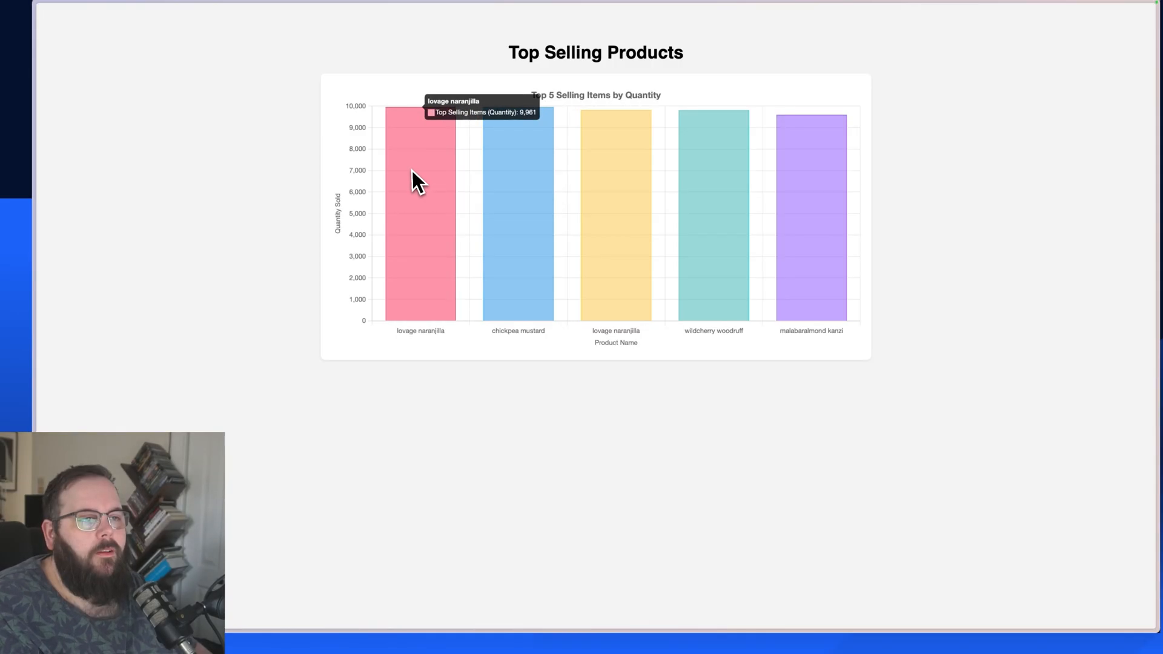
mouse_move(793, 189)
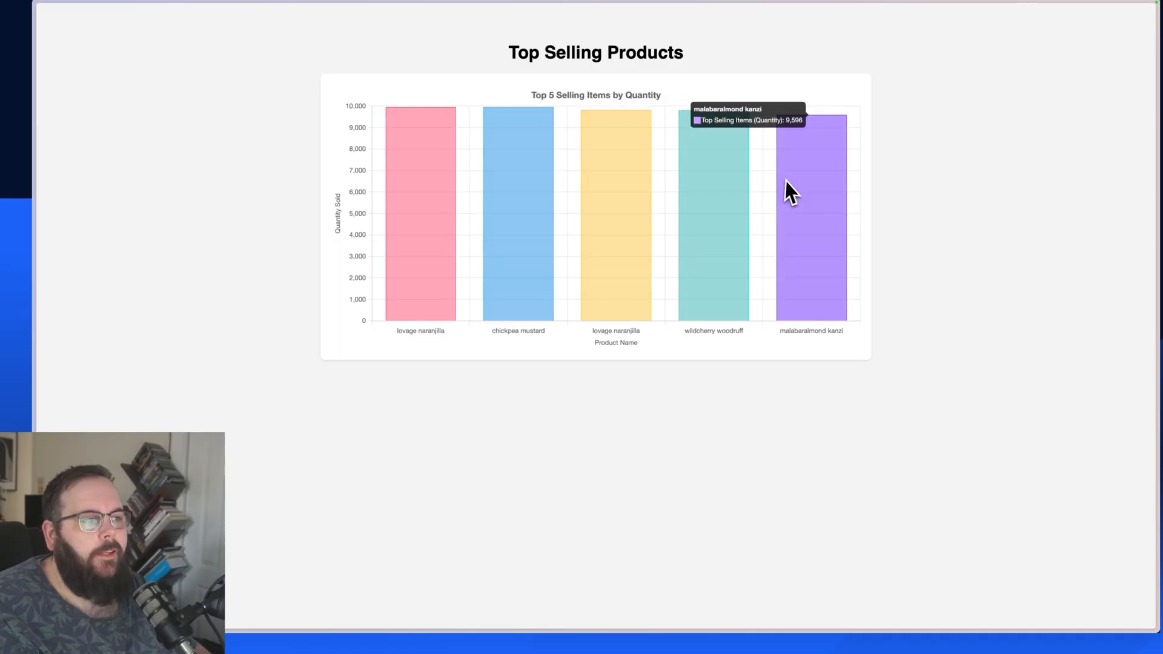
mouse_move(918, 196)
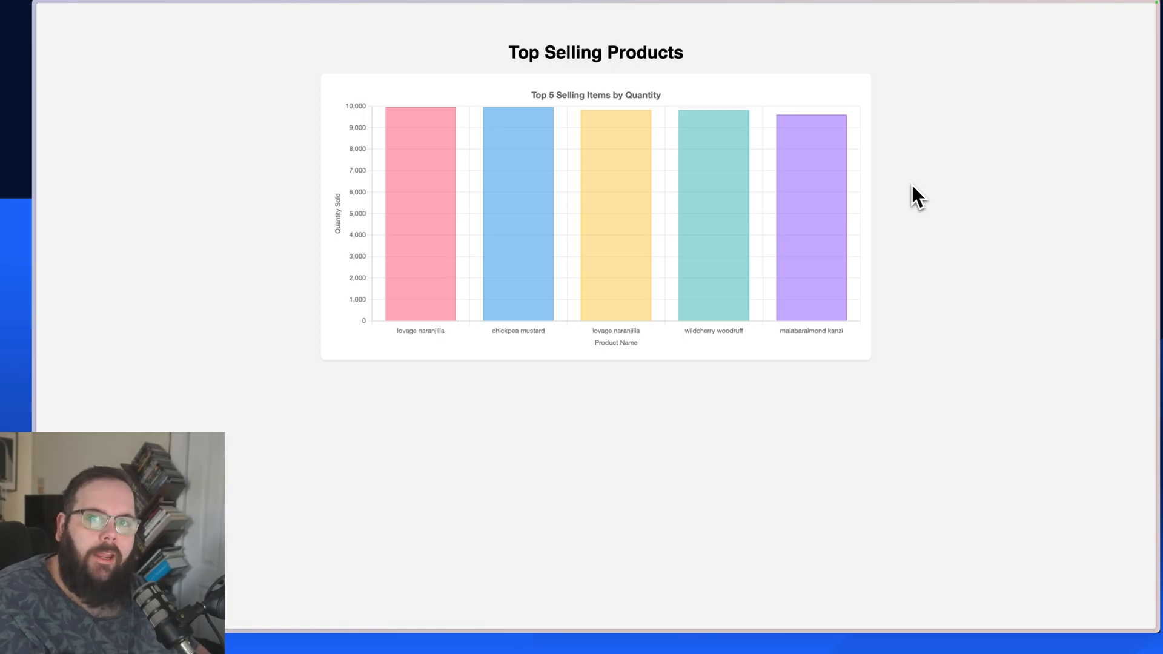
mouse_move(742, 453)
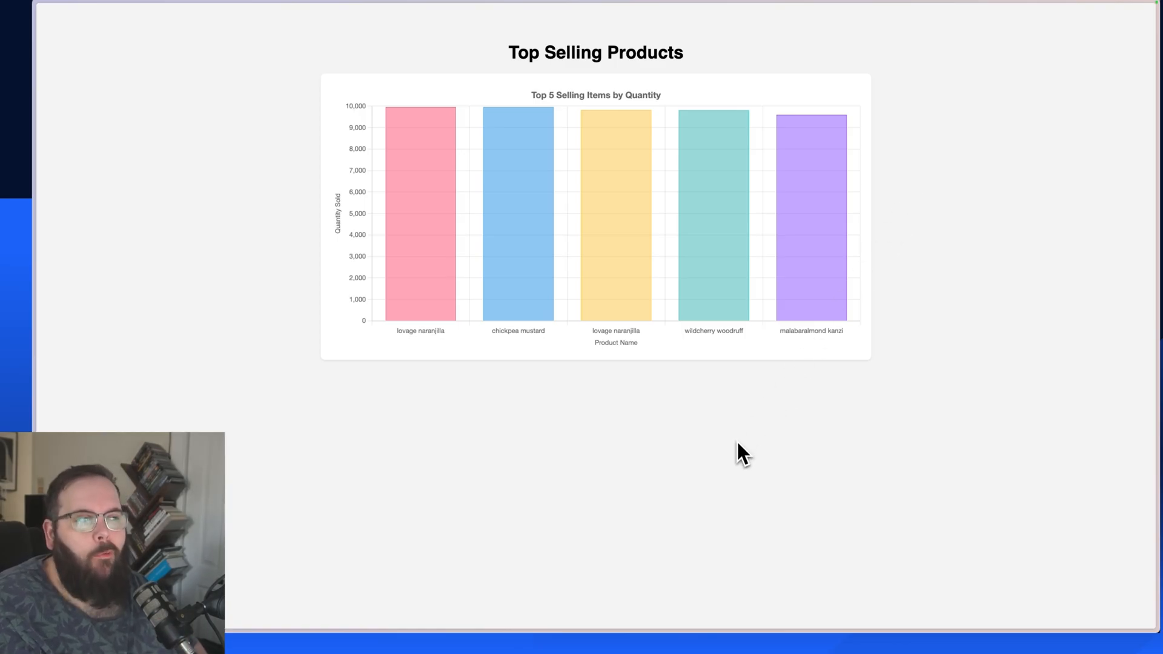